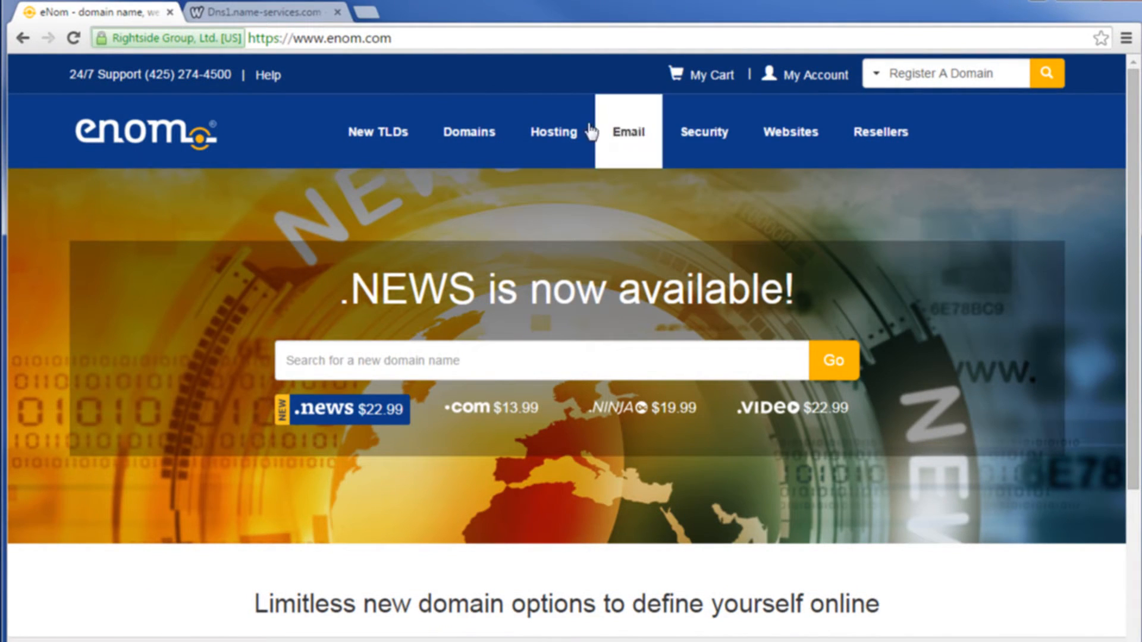
# Open My Domains from the Domains menu to reach ilikeenom.com's host records
pyautogui.click(468, 131)
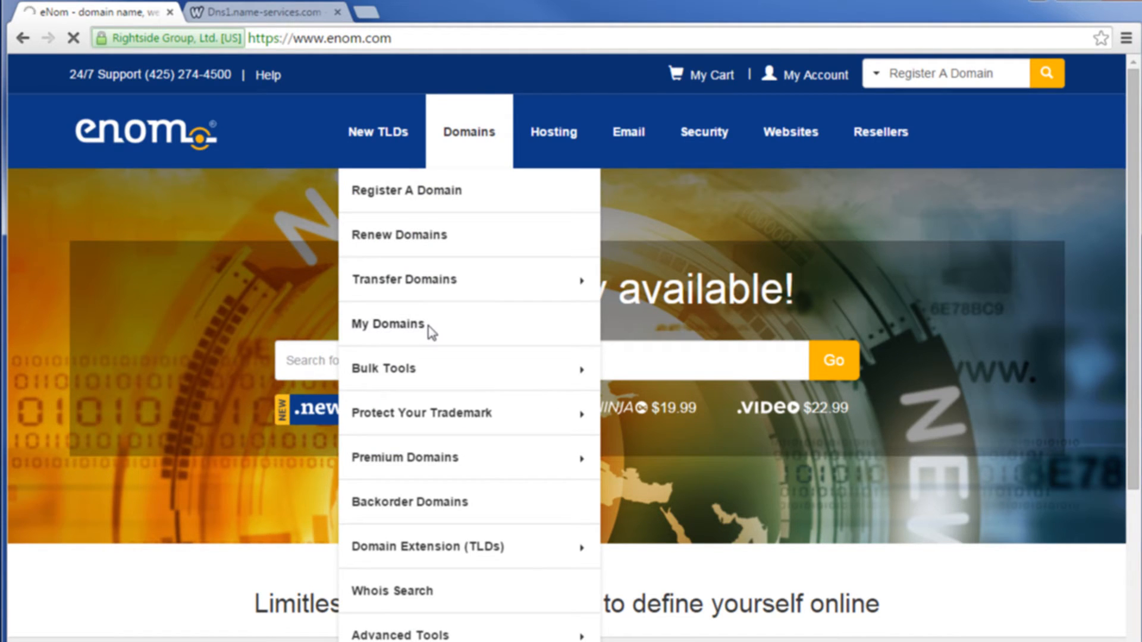
pyautogui.click(387, 324)
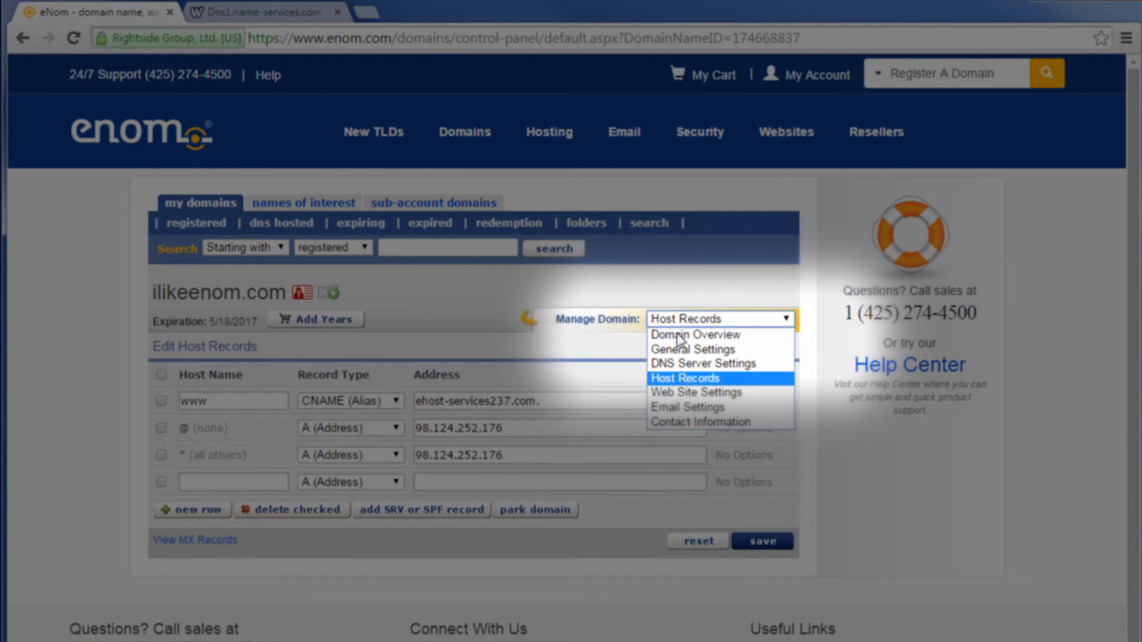
pyautogui.click(685, 378)
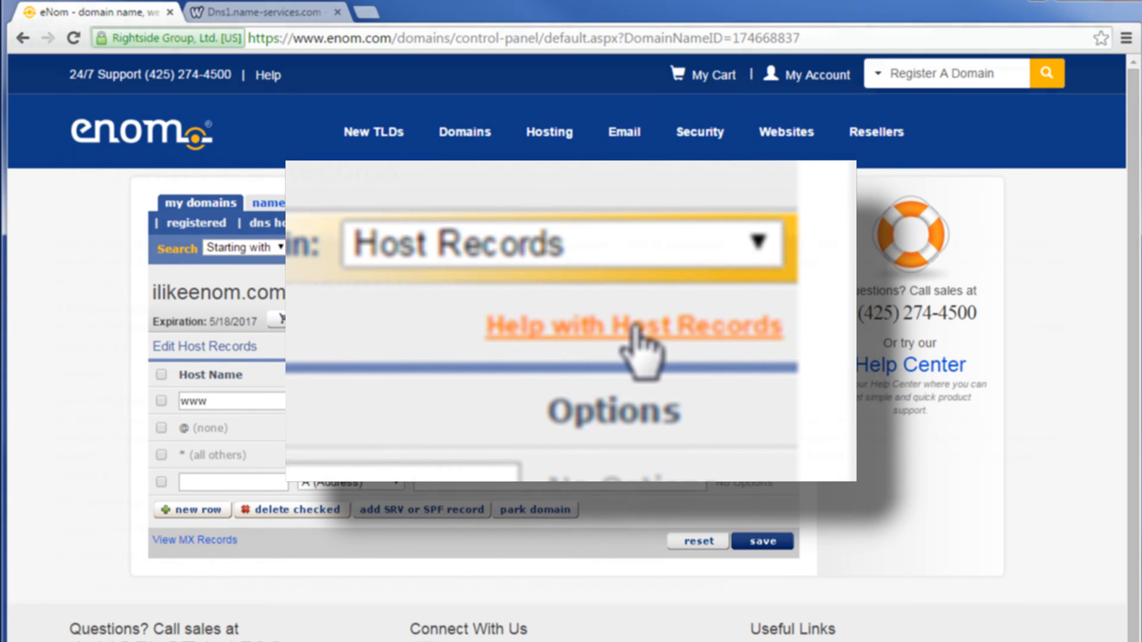
# Submit the ilikeenom.com host records table with Save so the settings reload
pyautogui.click(640, 332)
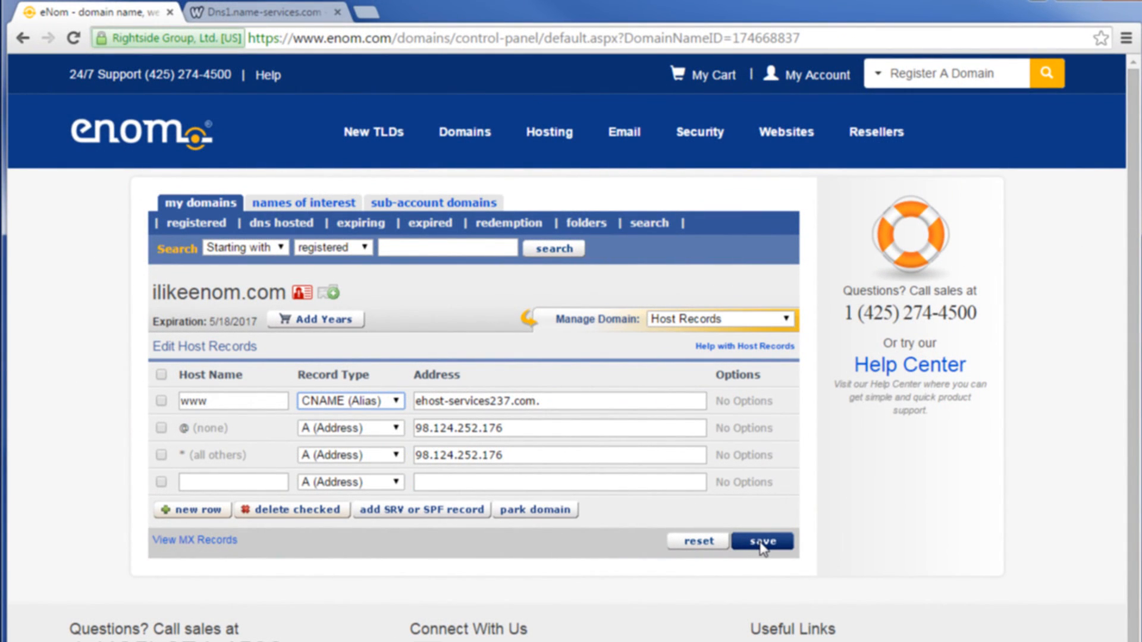
pyautogui.click(763, 541)
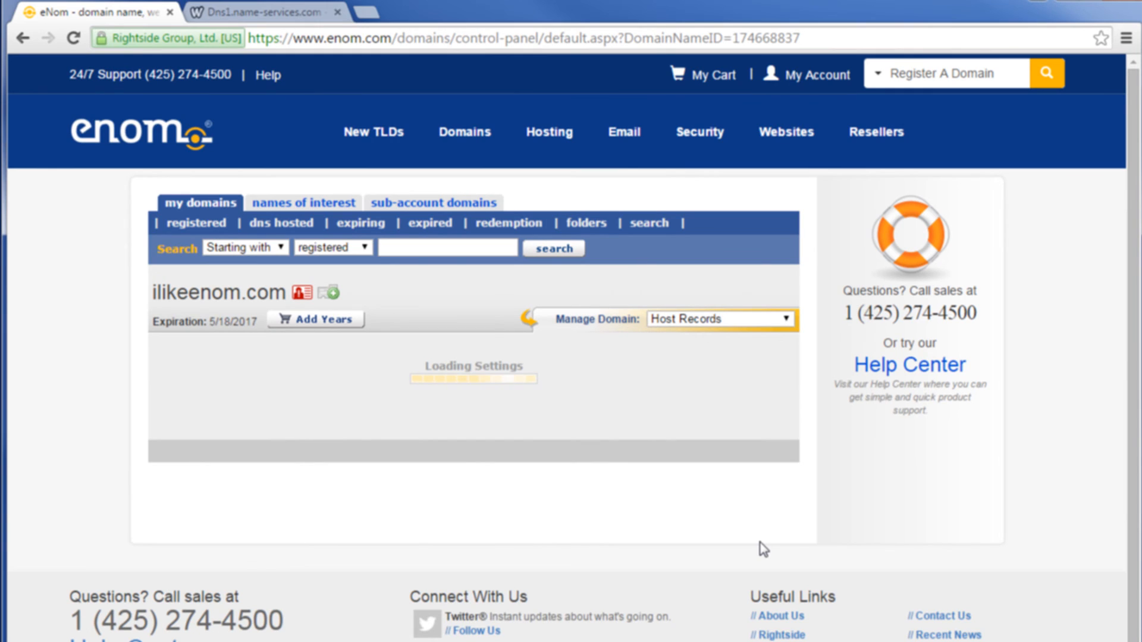